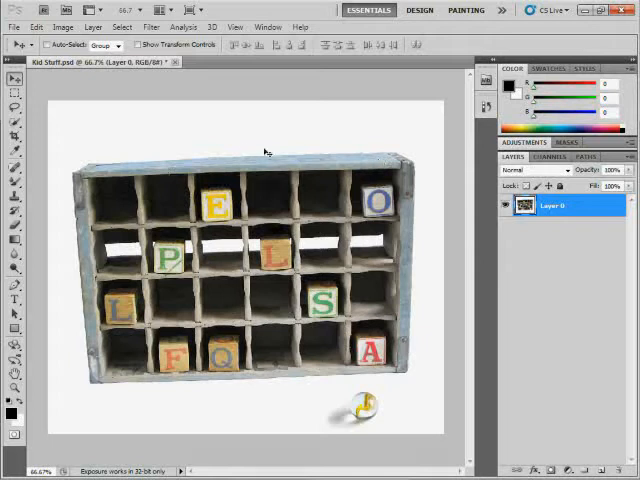
mouse_move(193, 147)
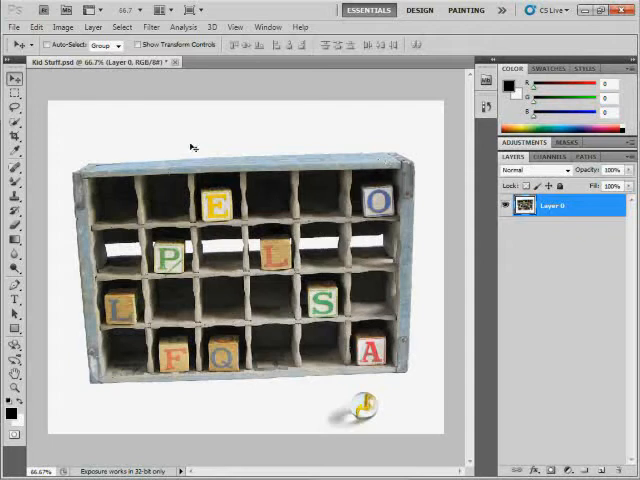
mouse_move(75, 137)
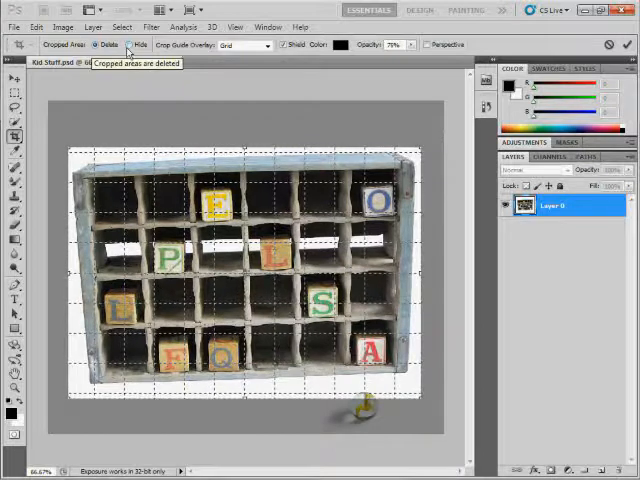
- Set the Crop tool's cropped area option to Delete for trimmed-off regions
left_click(126, 45)
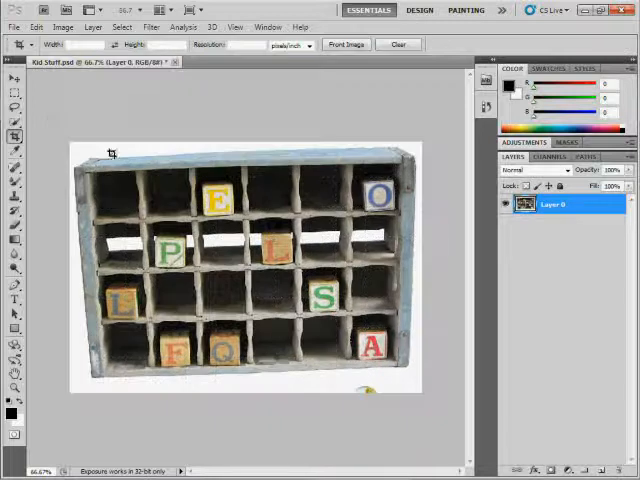
- Commit the crop so only the crate remains, marble trimmed away
left_click(13, 75)
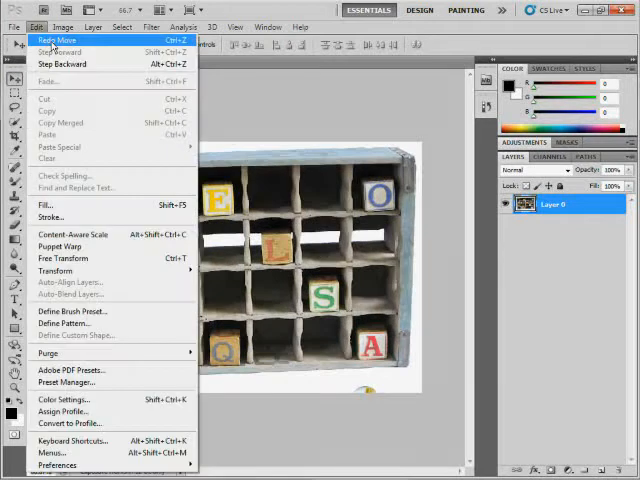
- Step backward in the Edit menu to restore the full photo with the marble
left_click(57, 40)
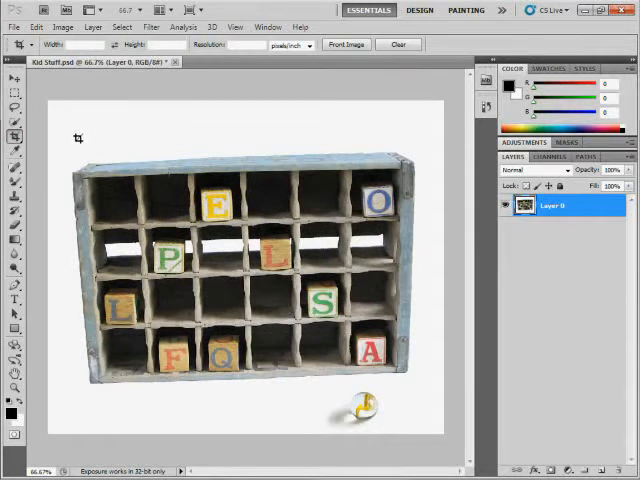
- Draw a new crop box enclosing both the crate and the marble
left_click_drag(78, 138, 313, 330)
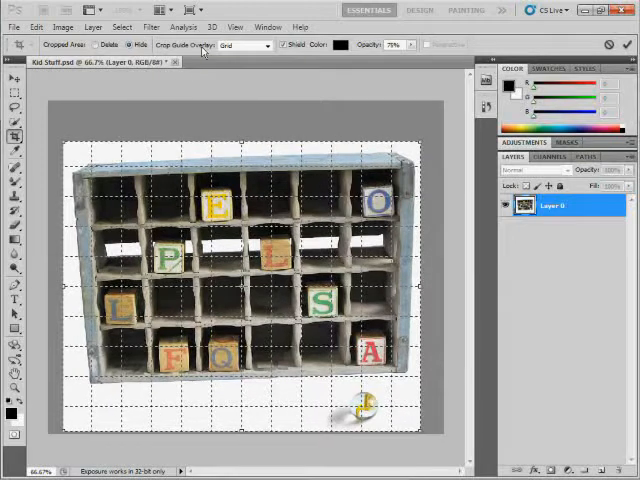
left_click(245, 46)
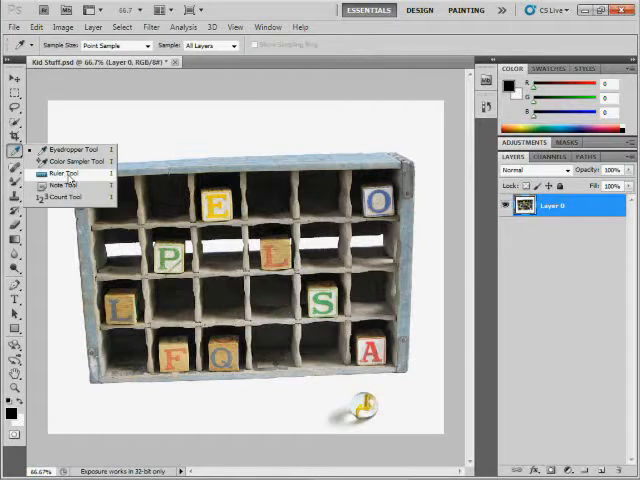
- Choose the Ruler Tool from the Eyedropper flyout
left_click(65, 173)
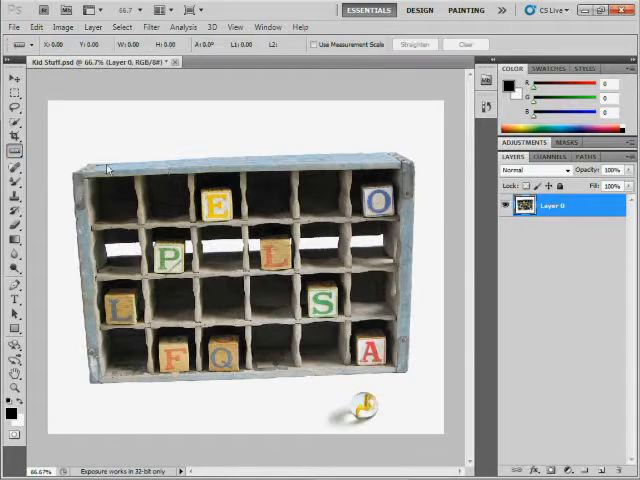
mouse_move(75, 160)
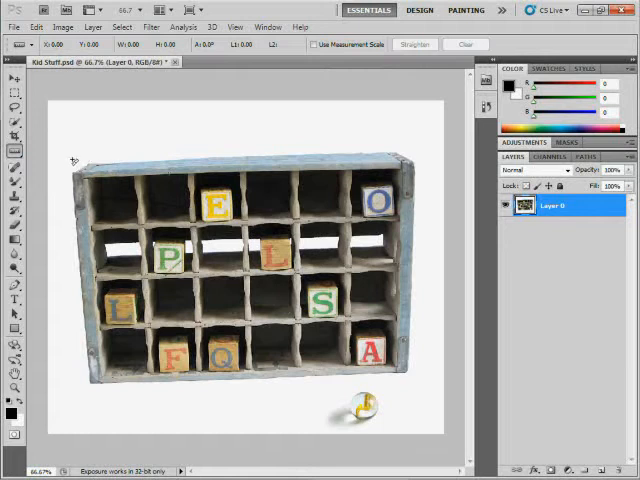
- Measure along the crate's top edge with the ruler and apply Straighten Layer
left_click_drag(70, 160, 160, 150)
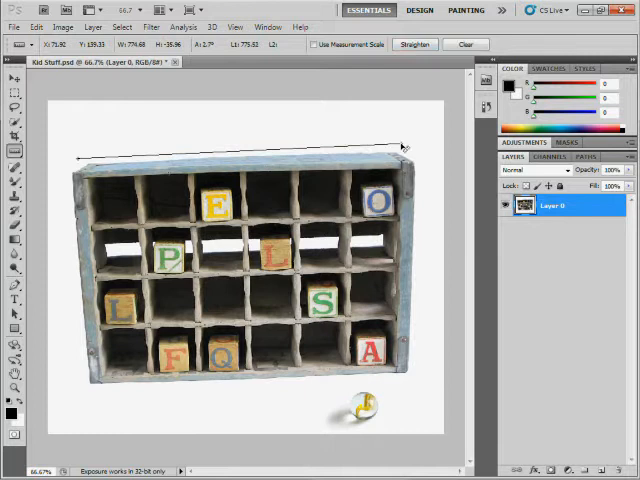
left_click(415, 44)
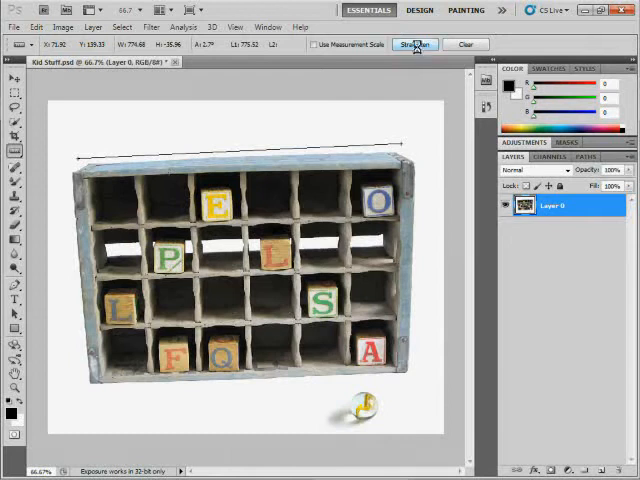
left_click(414, 44)
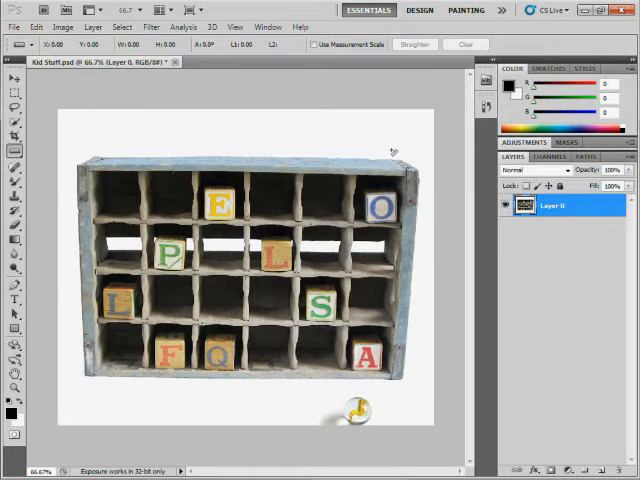
left_click_drag(100, 230, 392, 142)
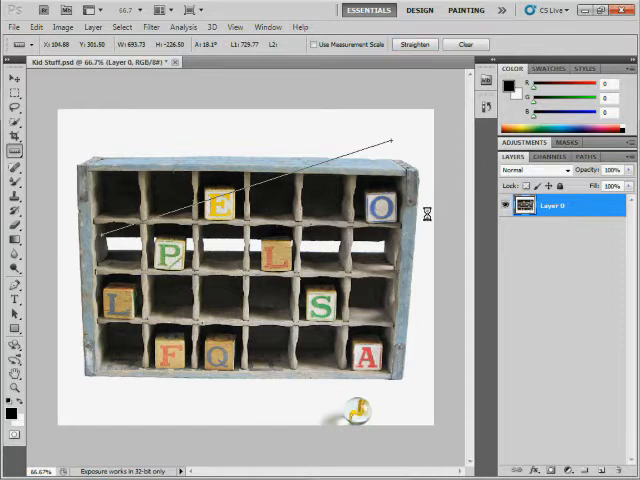
left_click(415, 44)
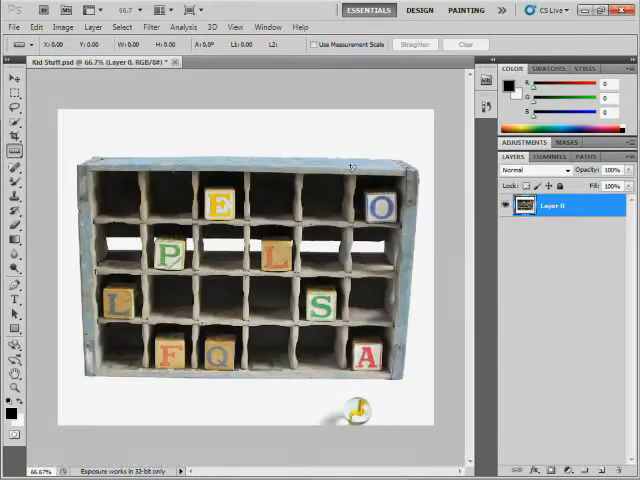
mouse_move(347, 143)
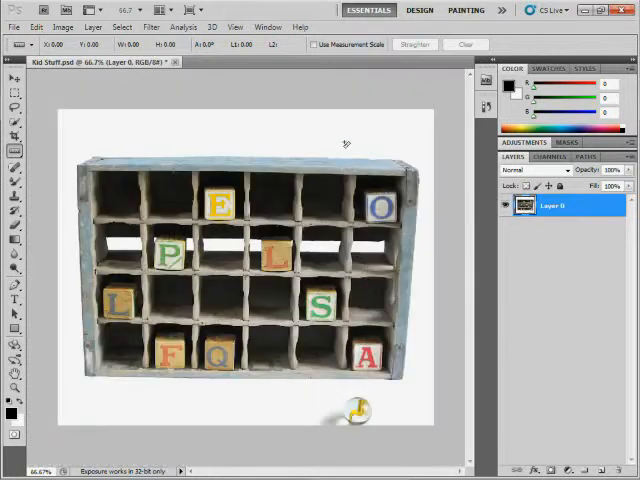